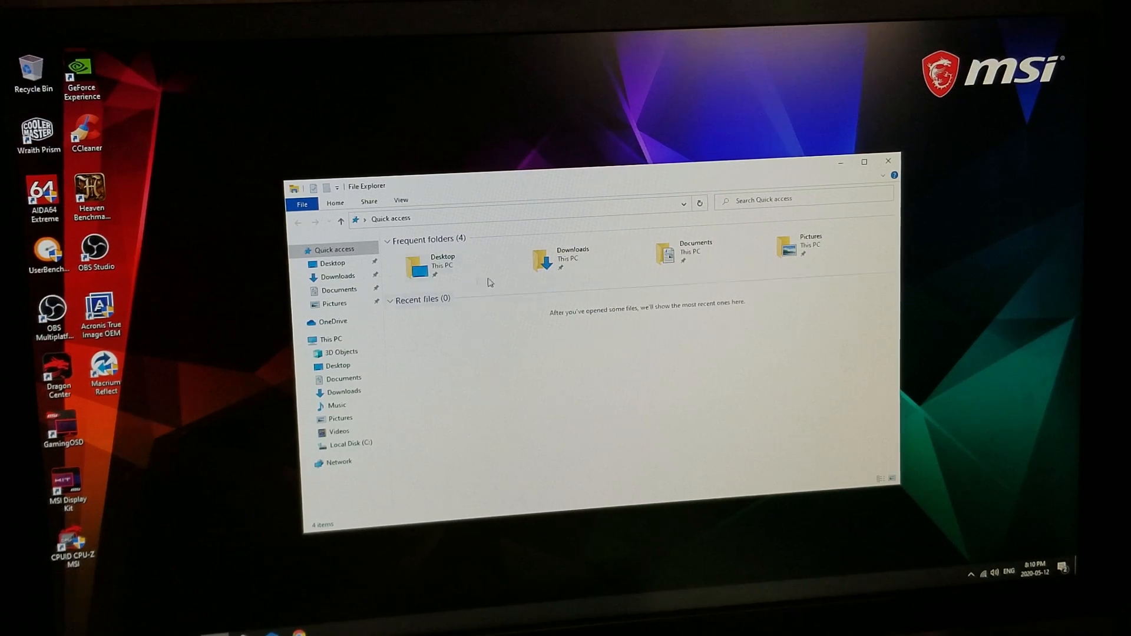
- Show This PC, listing only Local Disk (C:) with 416 GB free of 465 GB
click(331, 340)
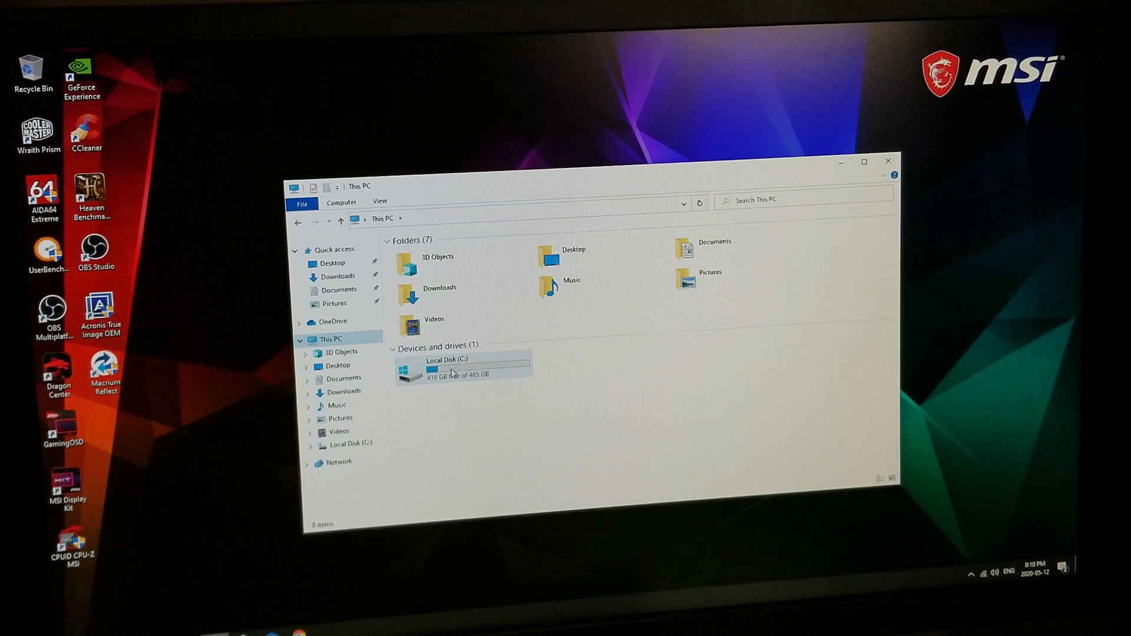
mouse_move(473, 371)
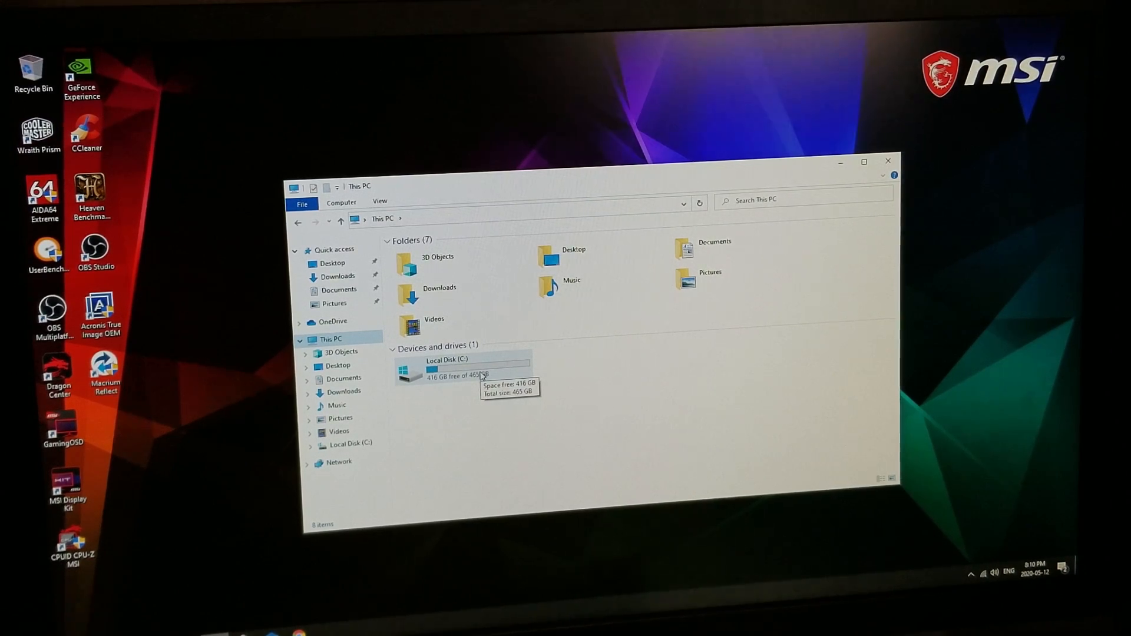
mouse_move(273, 367)
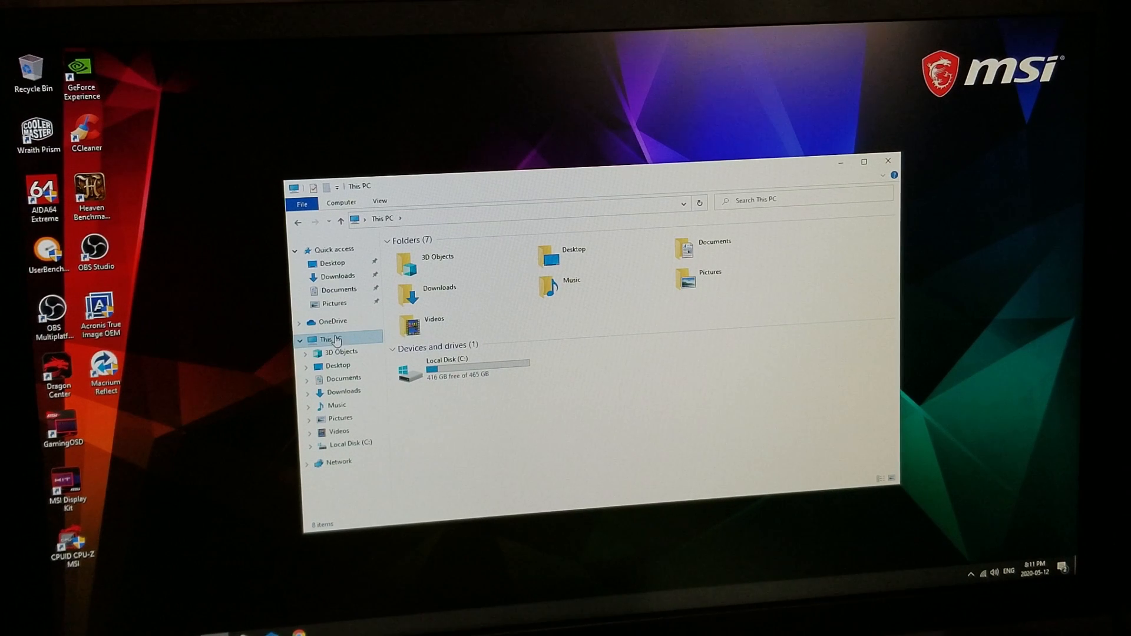
- Launch Computer Management from This PC via the Manage context option
right_click(332, 340)
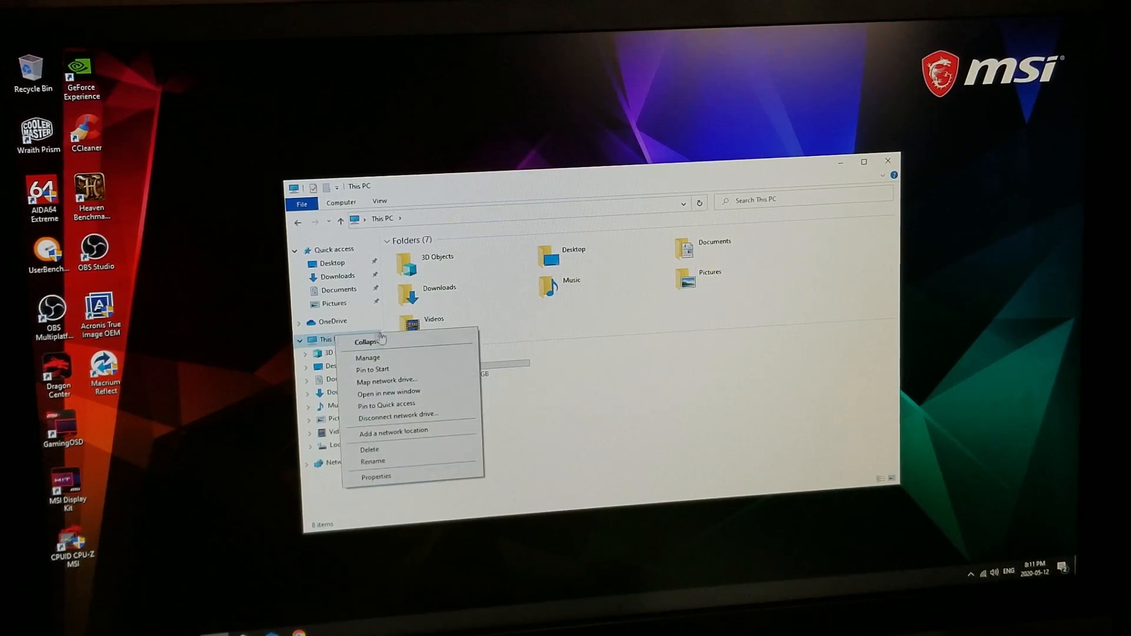
mouse_move(373, 358)
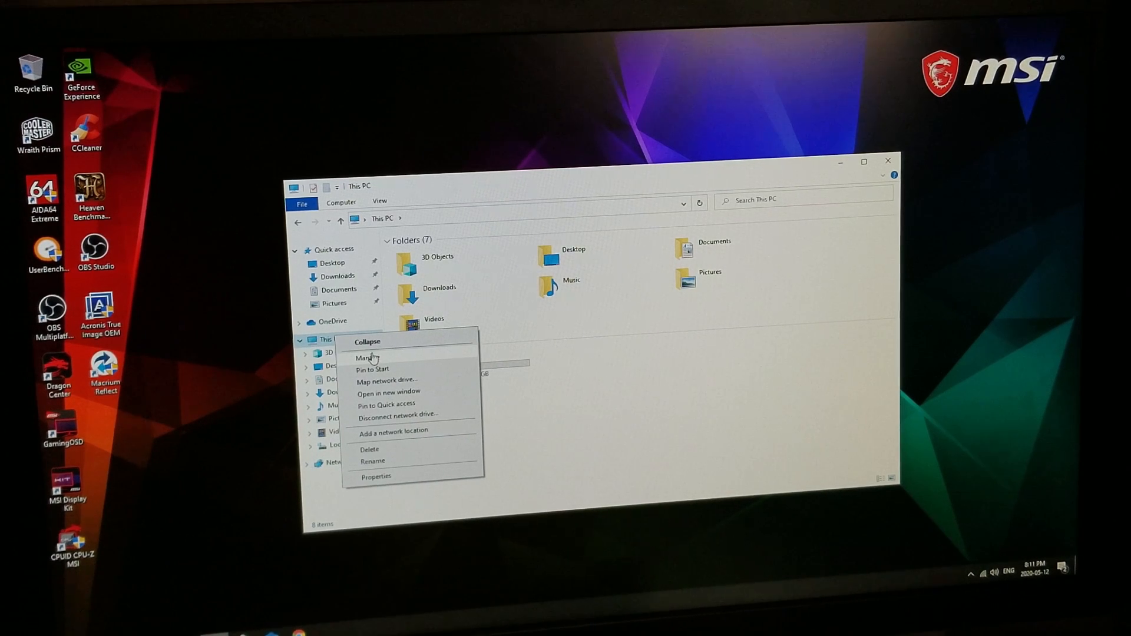
click(373, 356)
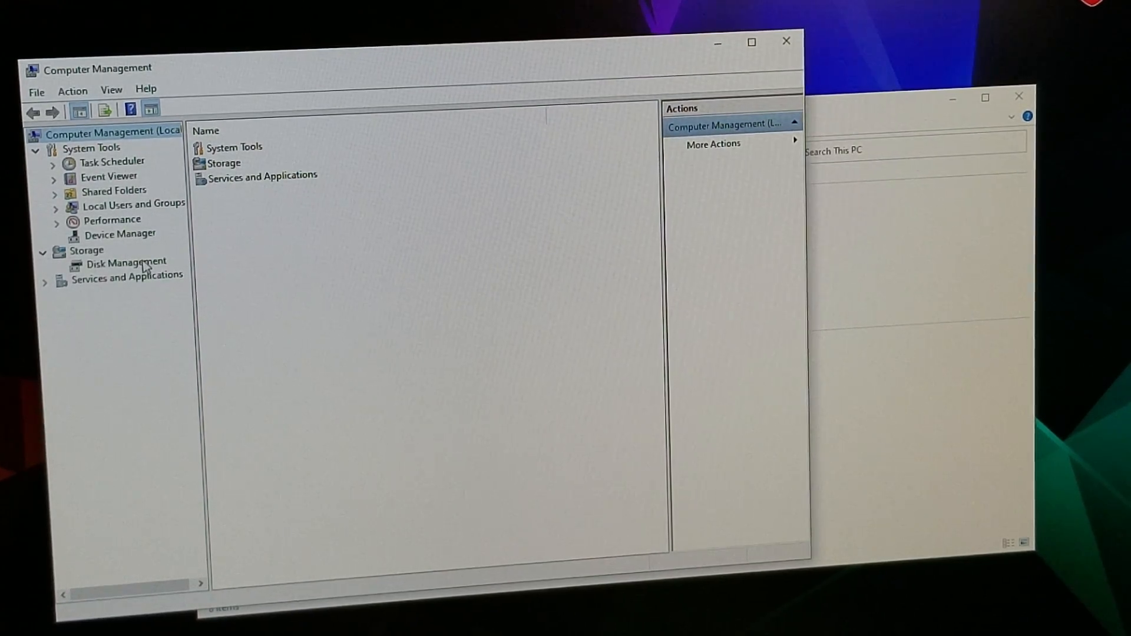
- Initialize the 1863 GB Disk 0 as GPT in Disk Management, leaving it online and unallocated
click(118, 262)
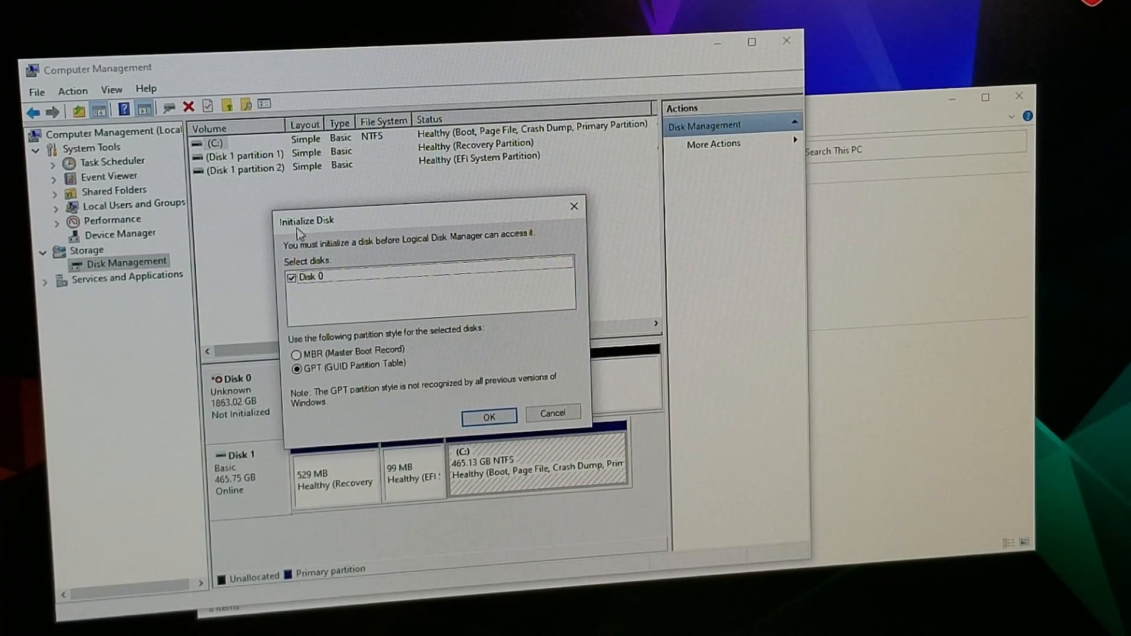
mouse_move(353, 244)
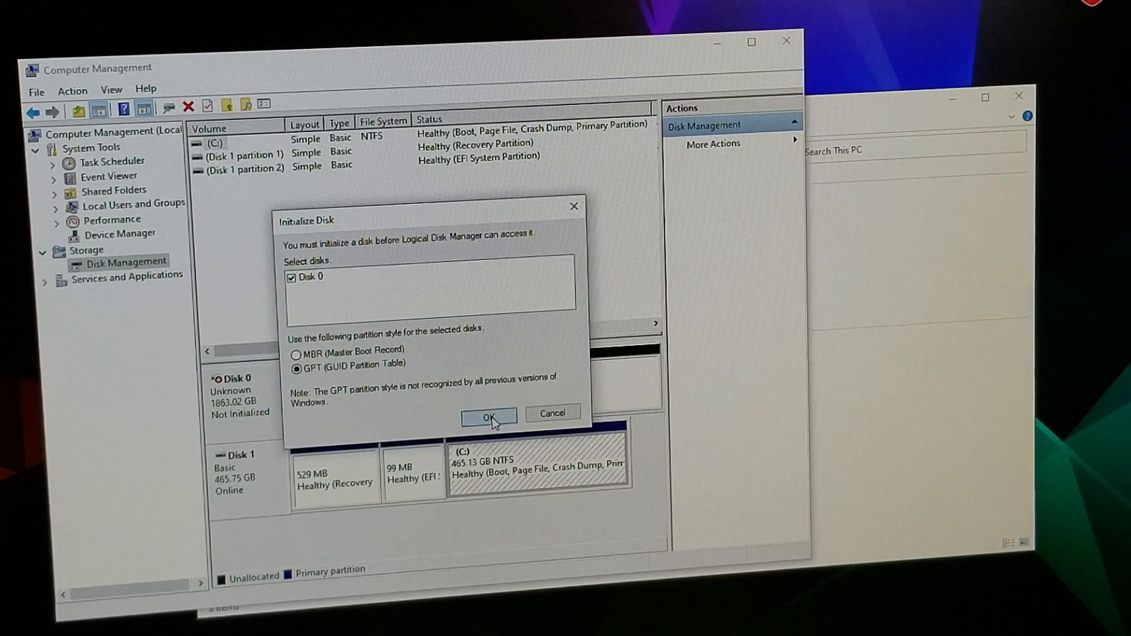
click(487, 417)
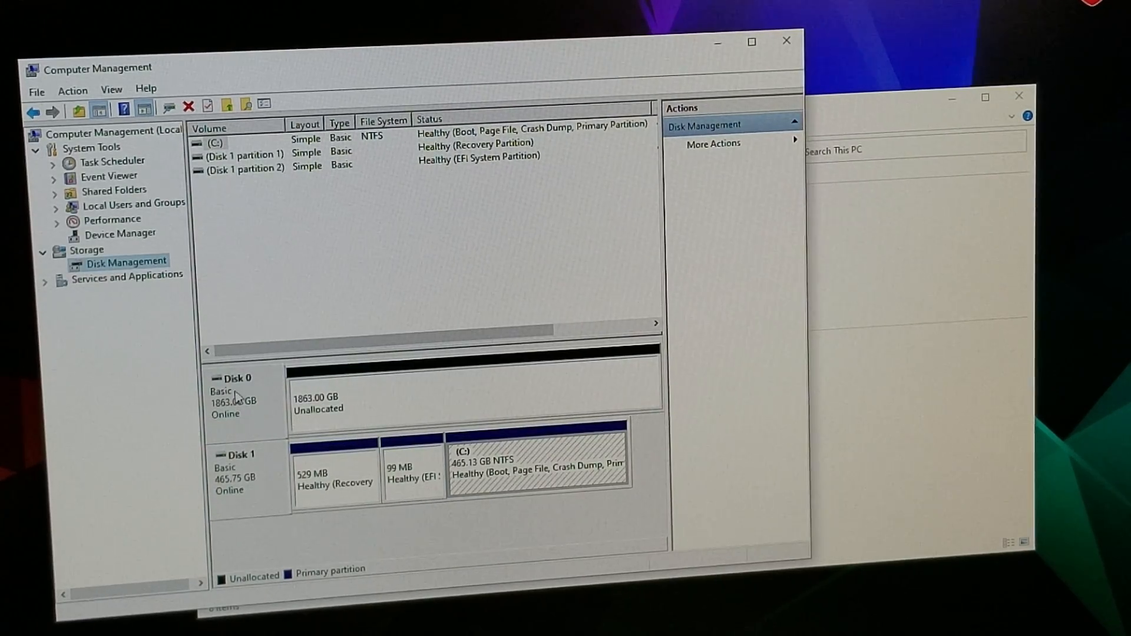
mouse_move(513, 389)
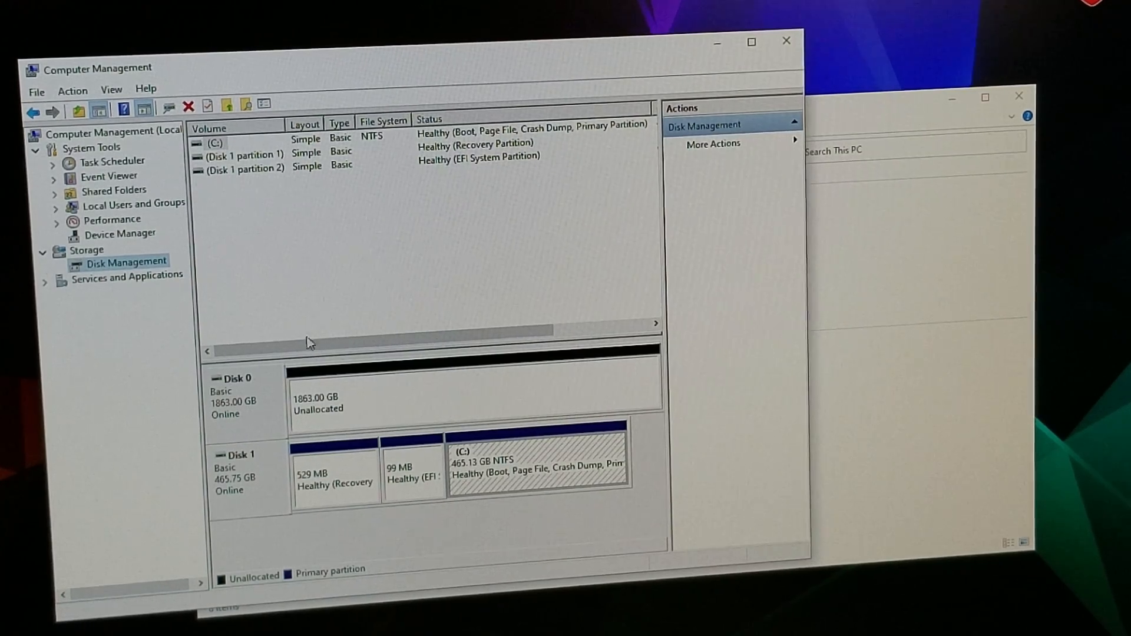
mouse_move(453, 398)
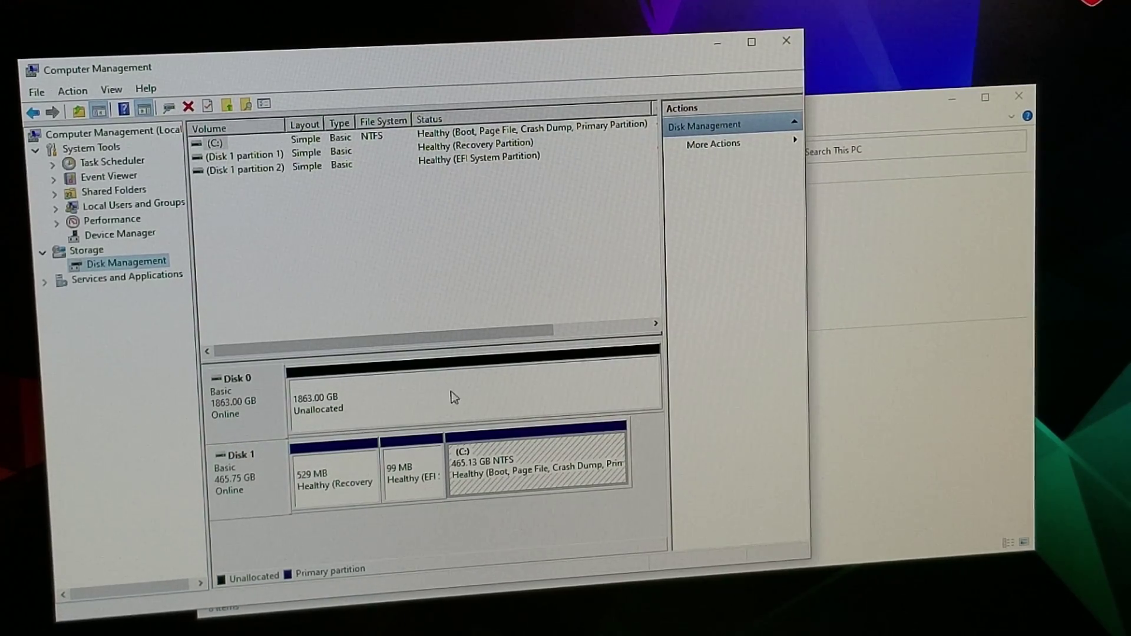
mouse_move(412, 399)
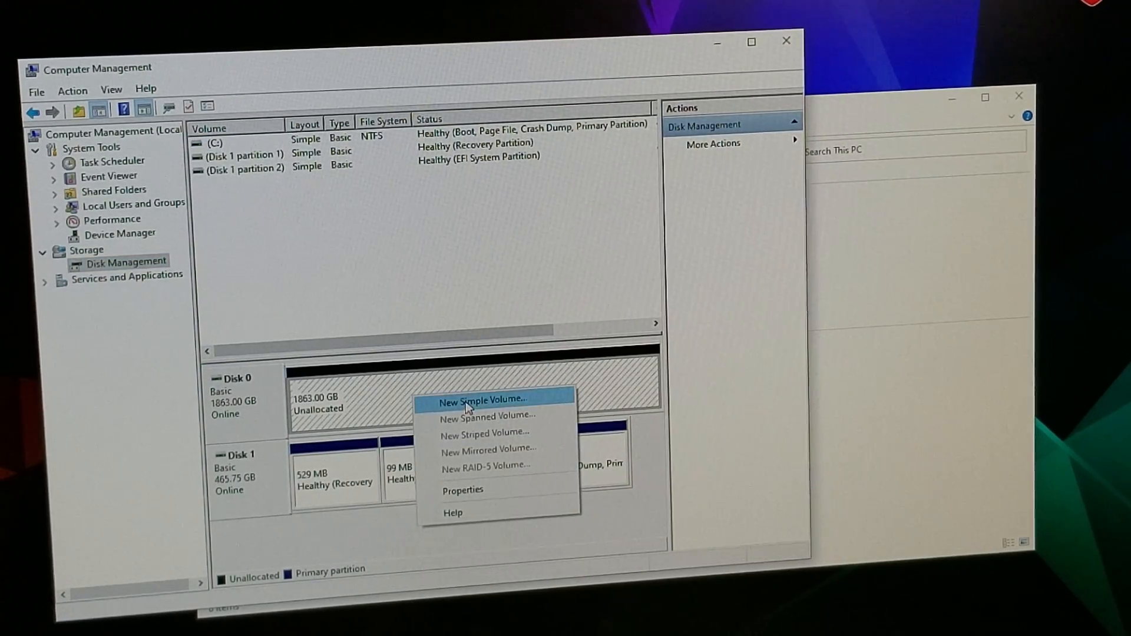
- Start a new simple volume on Disk 0 at the full 1907712 MB with drive letter D
click(485, 398)
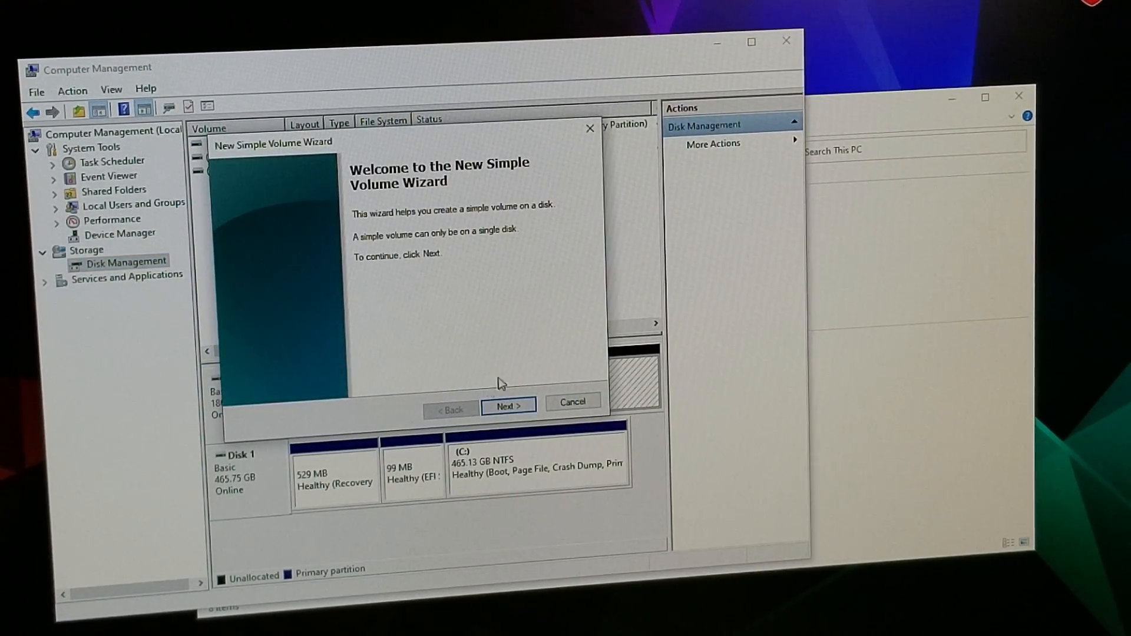
click(509, 406)
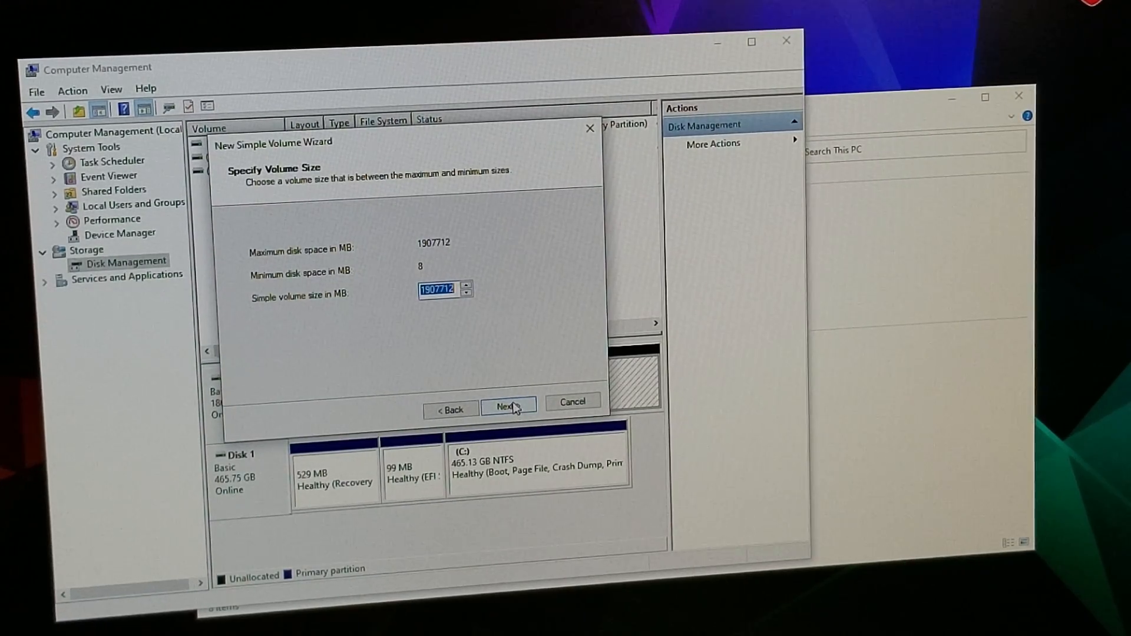
click(507, 406)
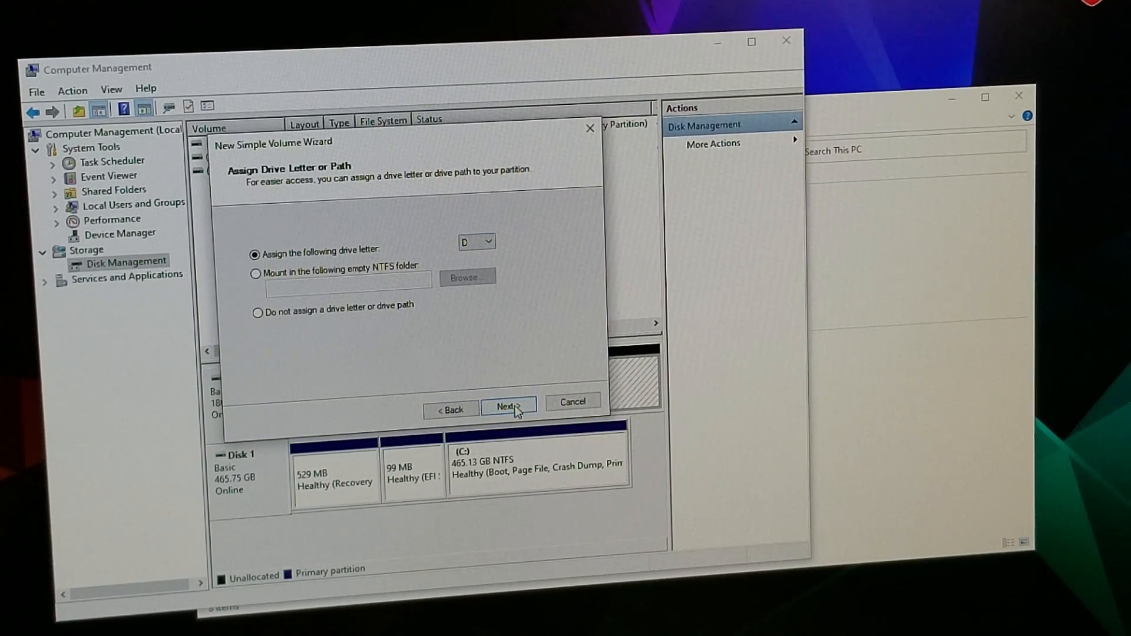
click(488, 240)
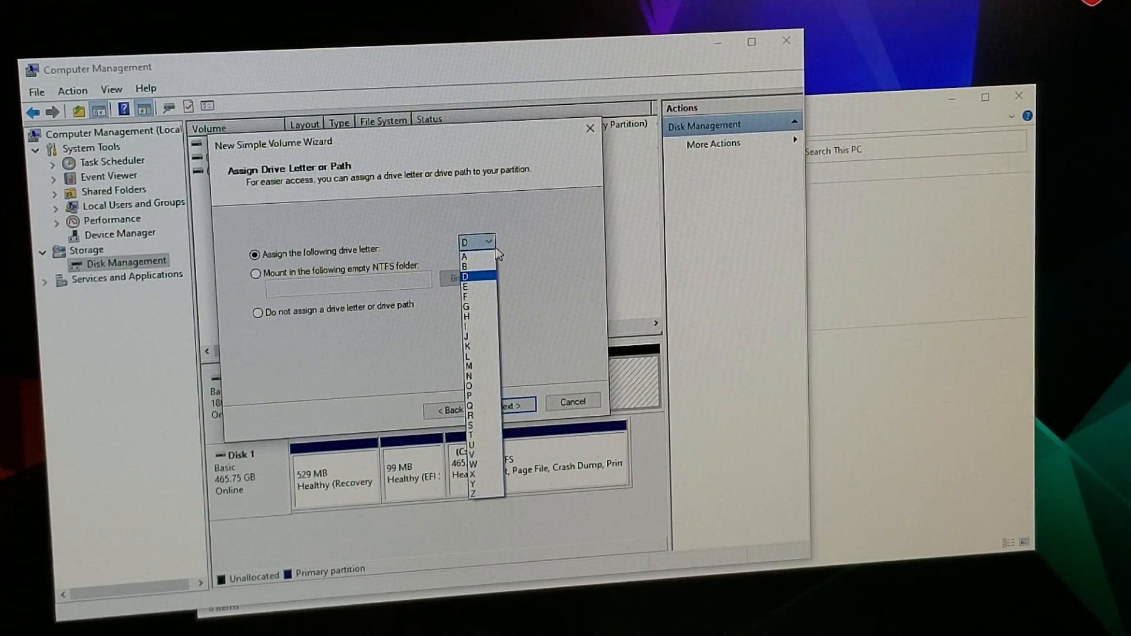
click(472, 271)
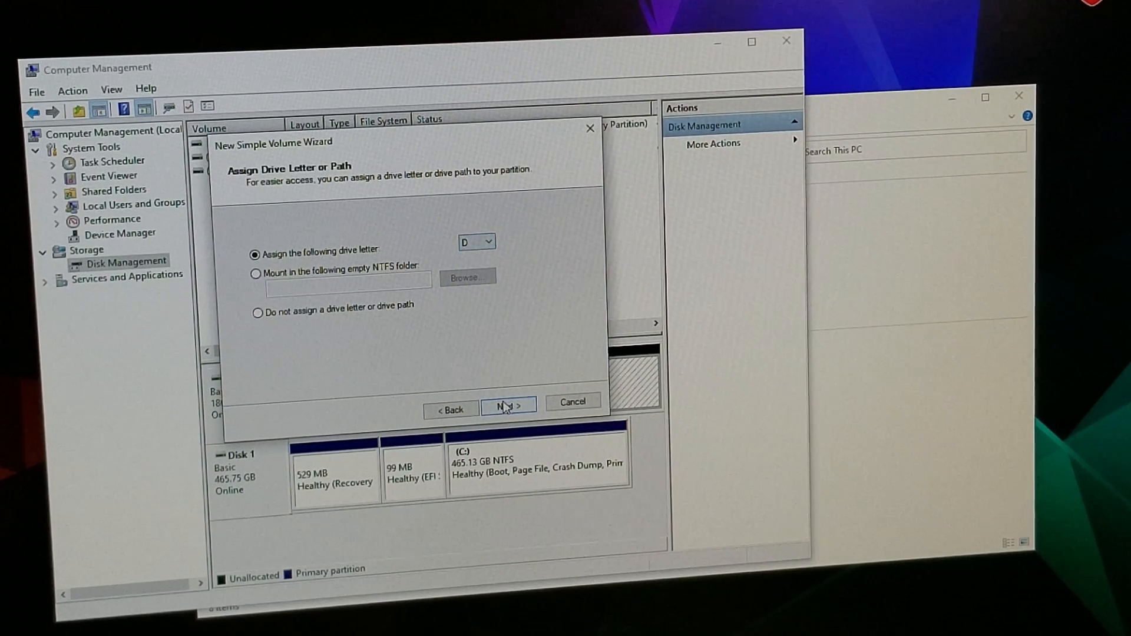
click(509, 405)
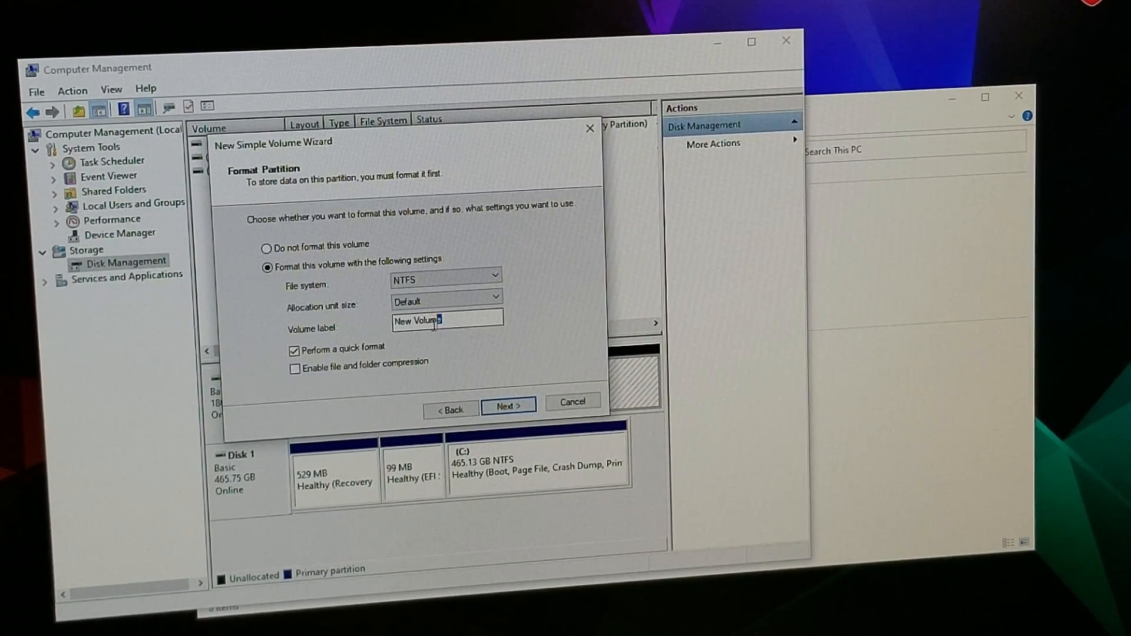
- Label the volume '2TB Storage' with an NTFS quick format and reach the summary
double_click(425, 320)
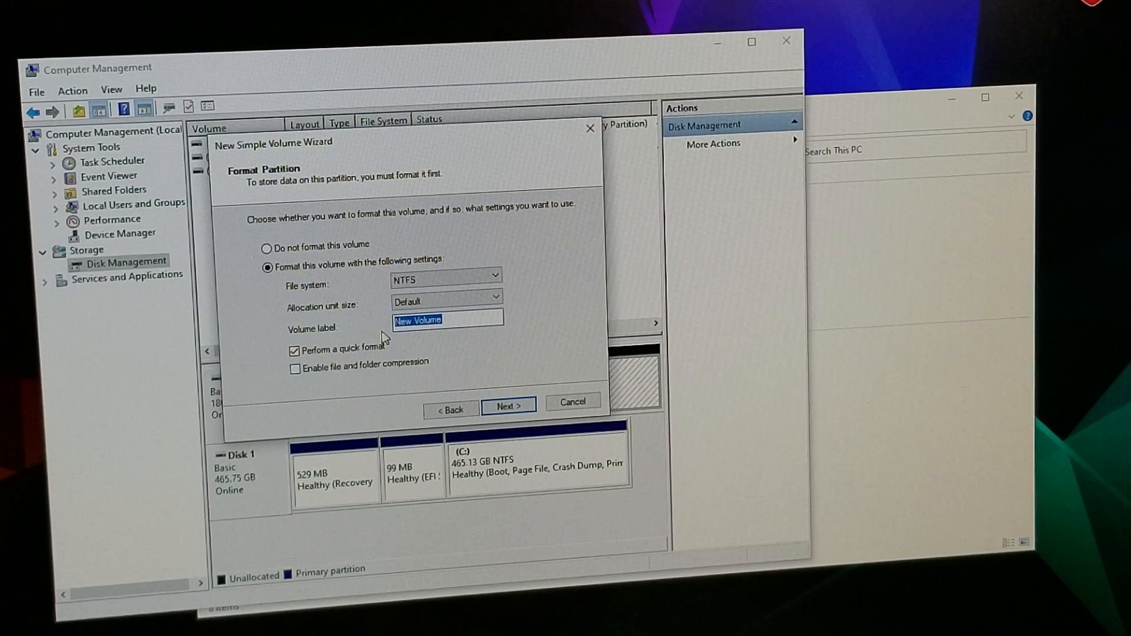
text(2)
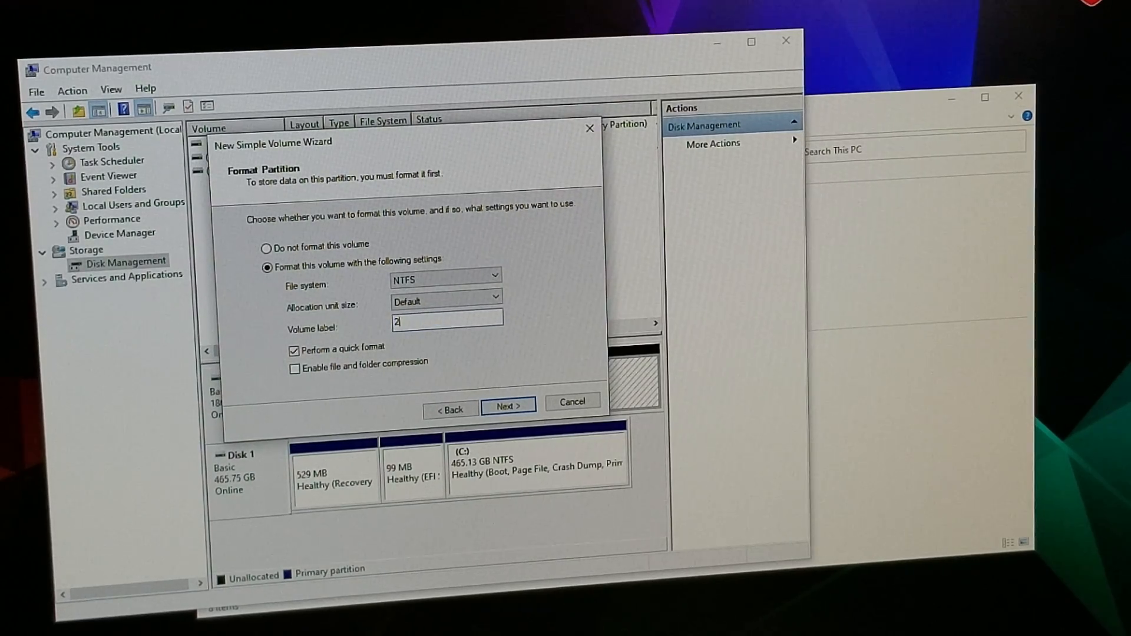
text(TB)
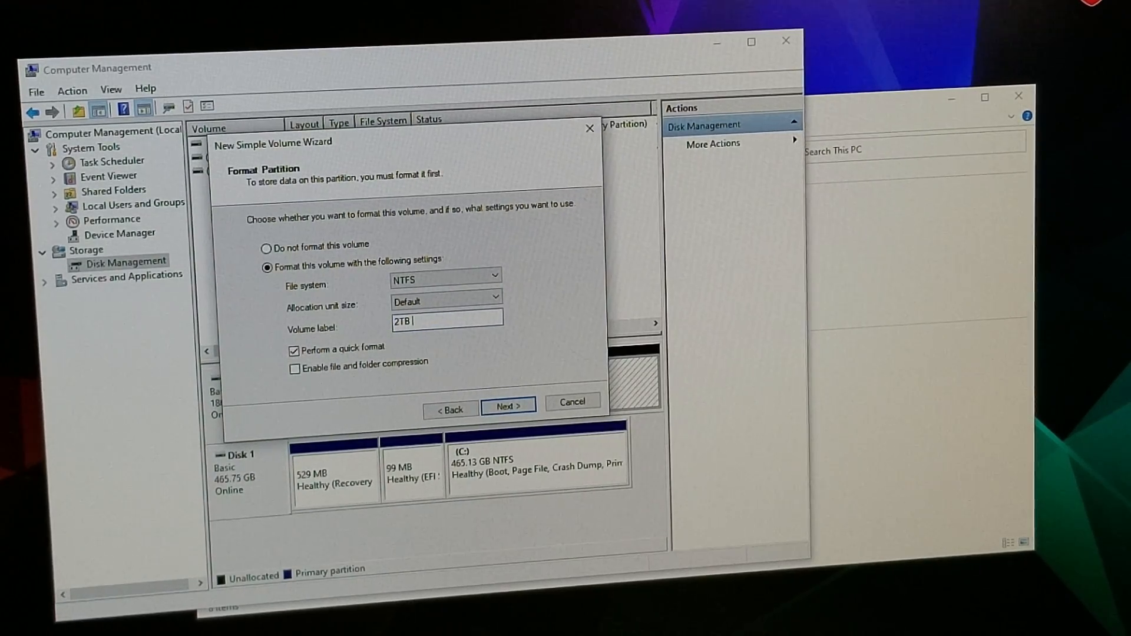
text(Stor)
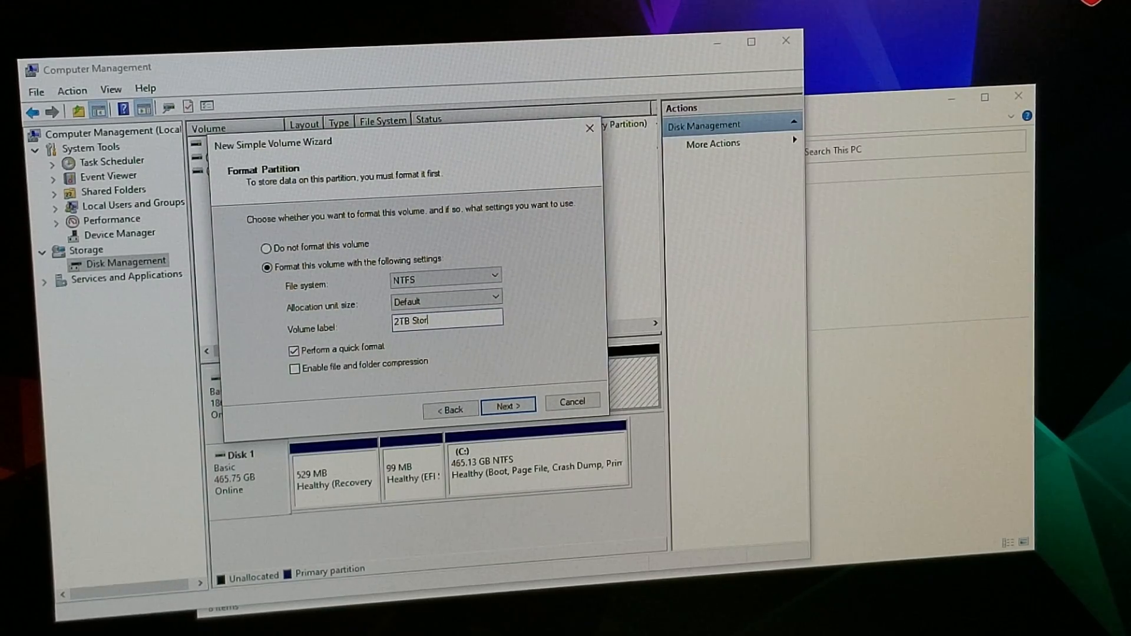
text(age)
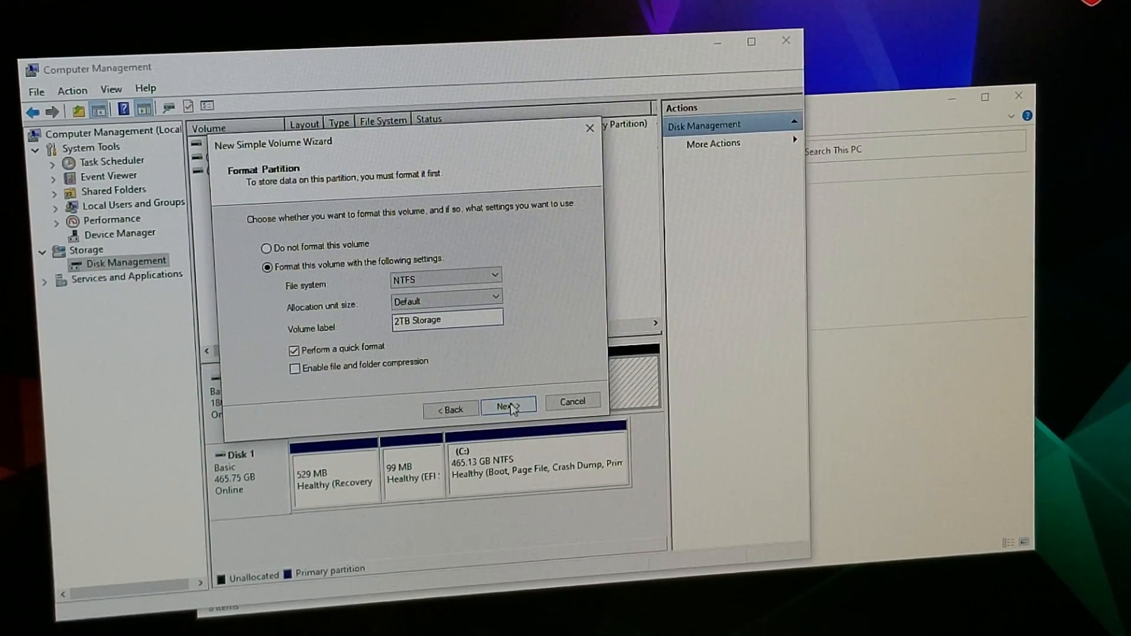
click(507, 405)
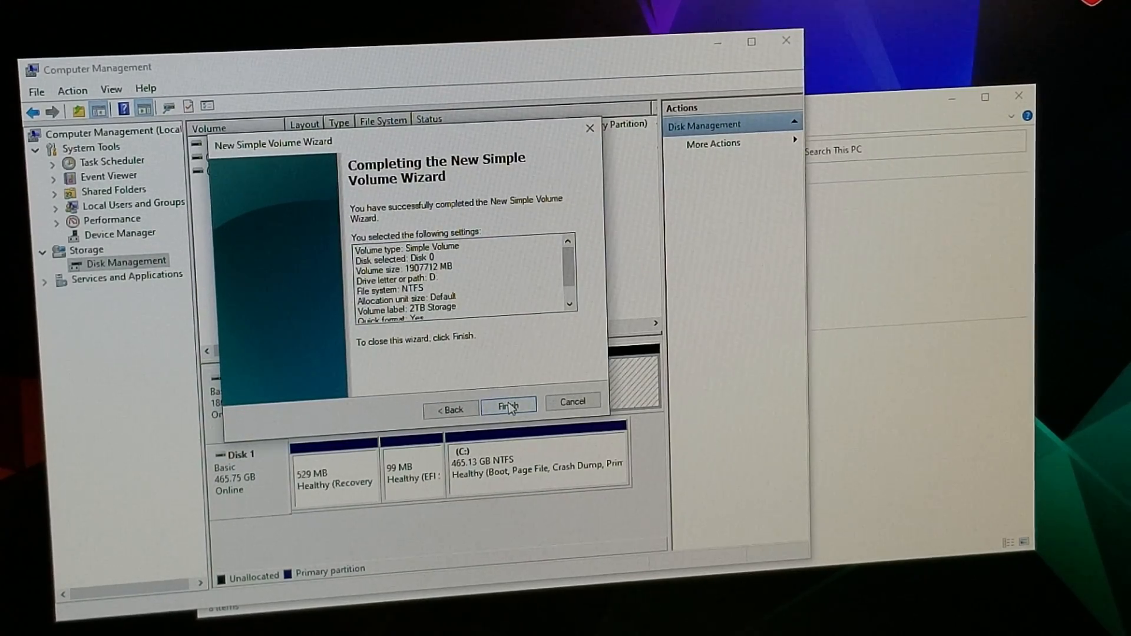
- Finish creating 2TB Storage (D:) and dismiss the empty drive window that pops up
click(509, 403)
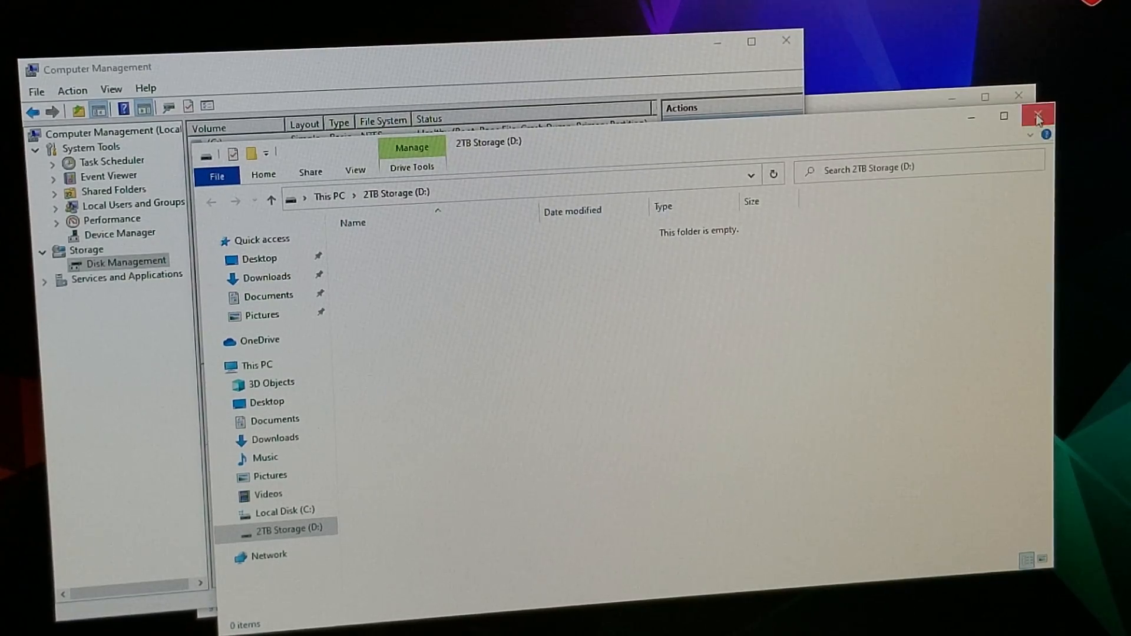
click(1036, 115)
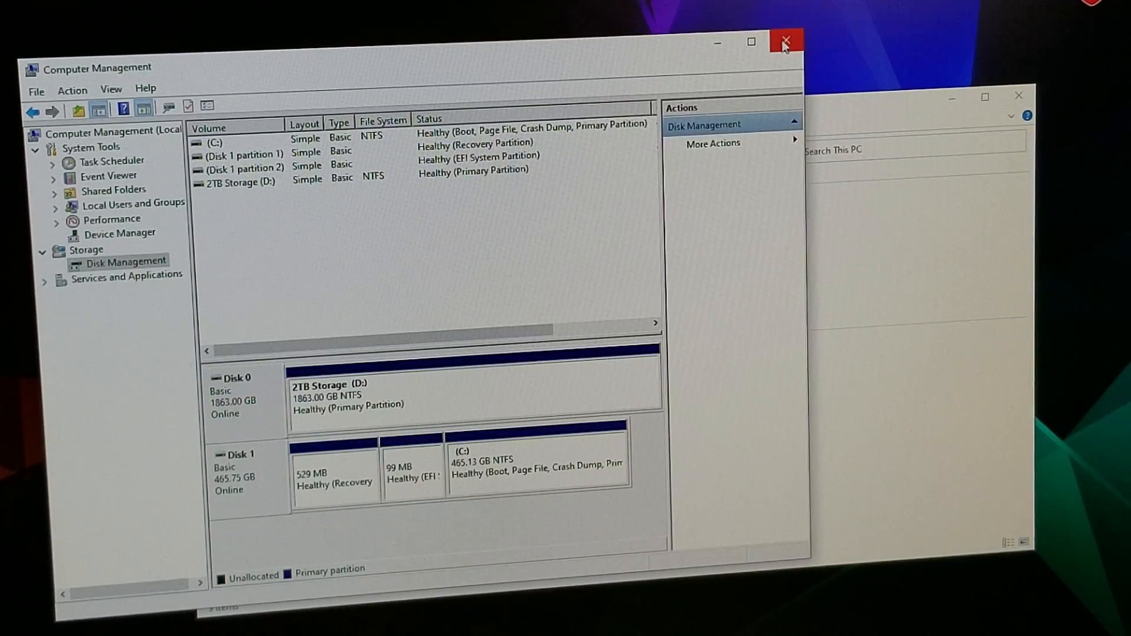